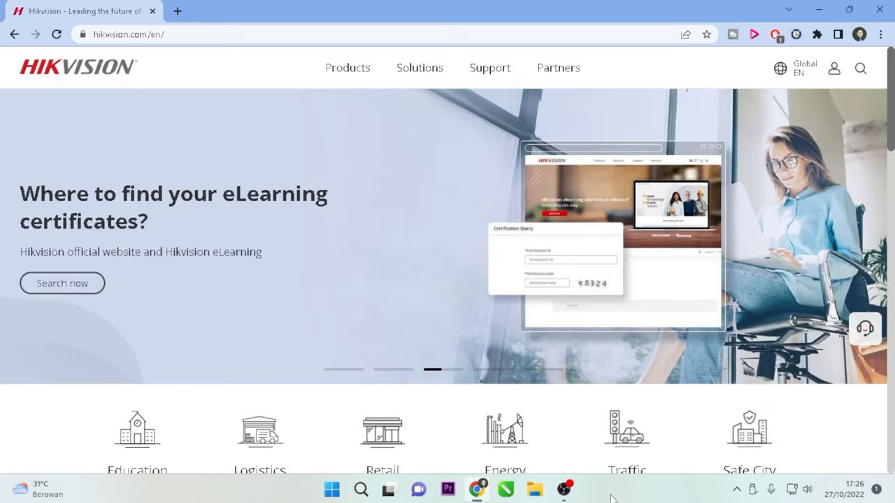
Step: Launch iVMS-4200 3.7.1.5 Client from the Start menu's Recent list
{"action": "left_click", "coordinate": [360, 488]}
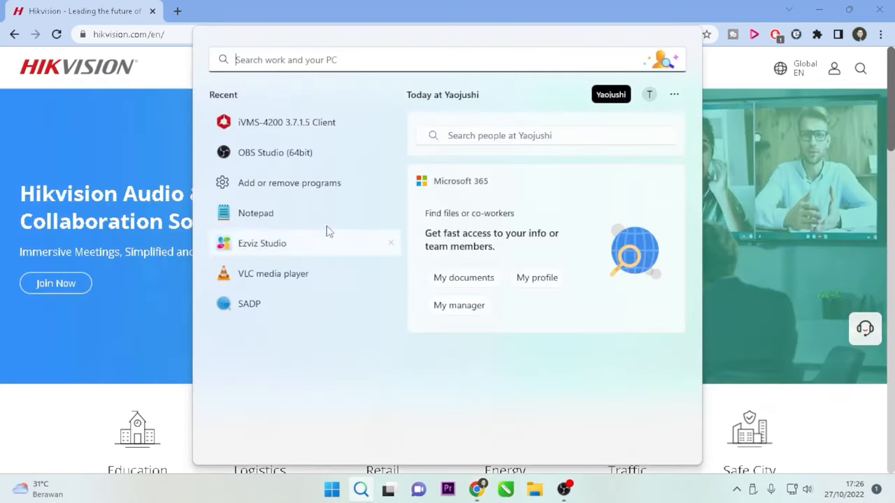
{"action": "left_click", "coordinate": [286, 122]}
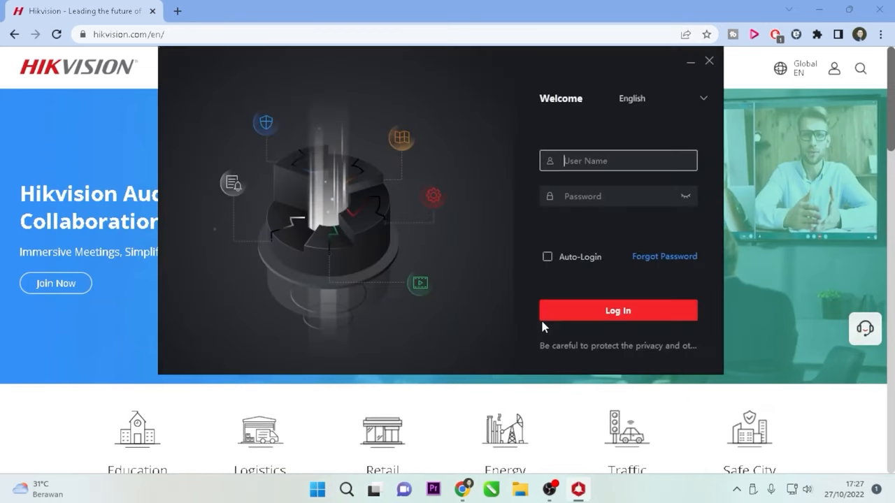
Step: Sign in to the client as admin, retrying after the login-failed notice
{"action": "type", "text": "admin"}
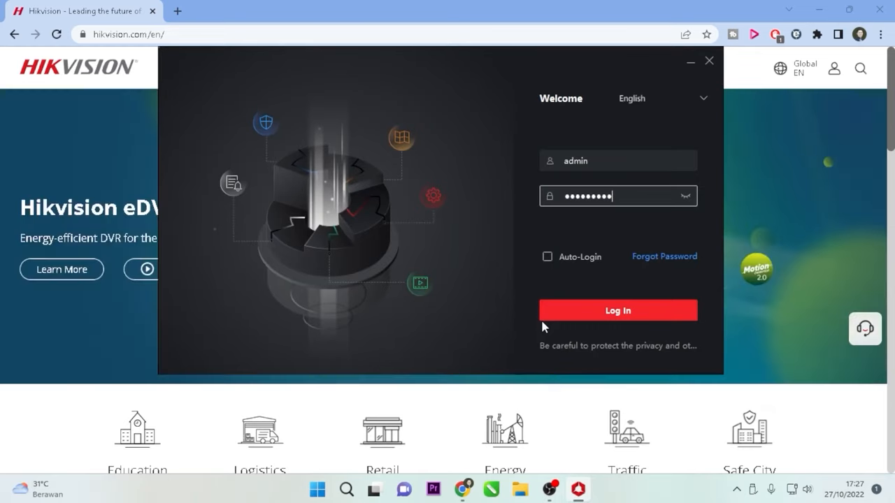
{"action": "left_click", "coordinate": [618, 310]}
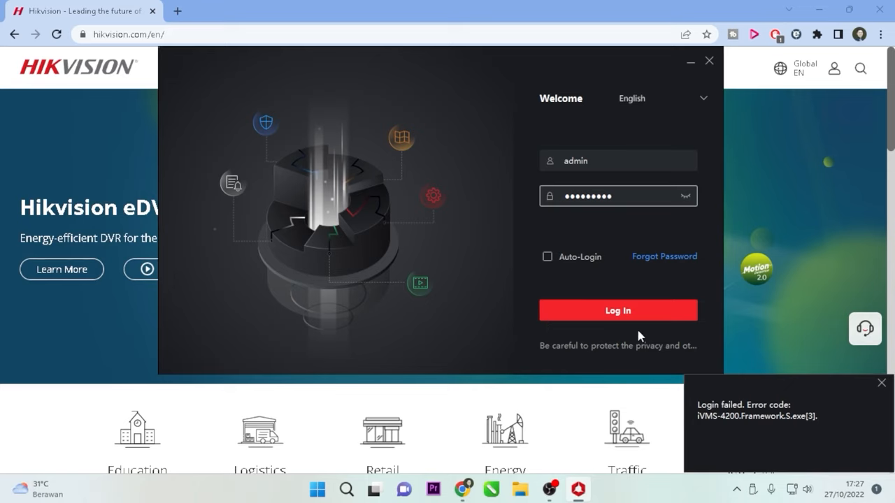
{"action": "left_click", "coordinate": [617, 311]}
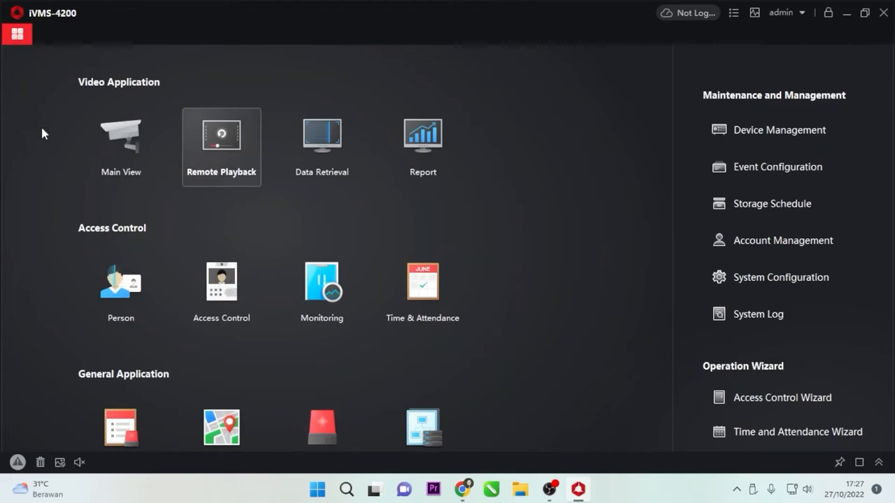
{"action": "mouse_move", "coordinate": [759, 146]}
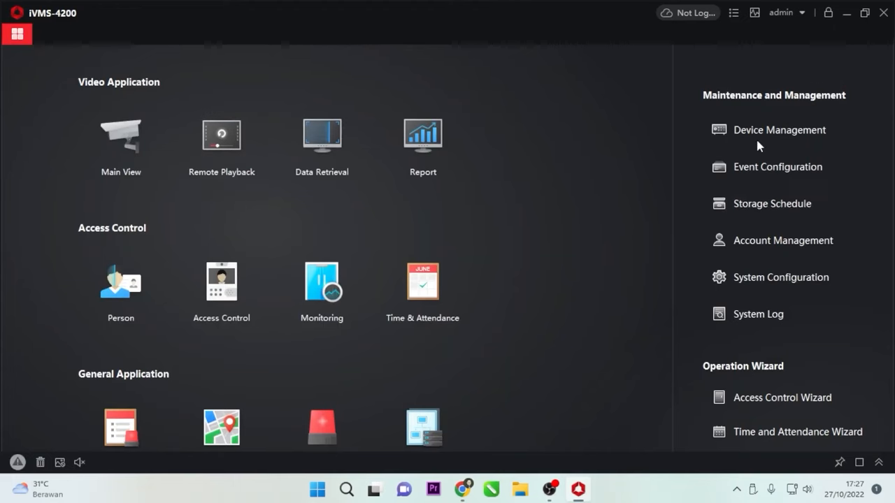
Step: Search Device Management for online devices, find the iDS DVR, and close the list
{"action": "left_click", "coordinate": [779, 129]}
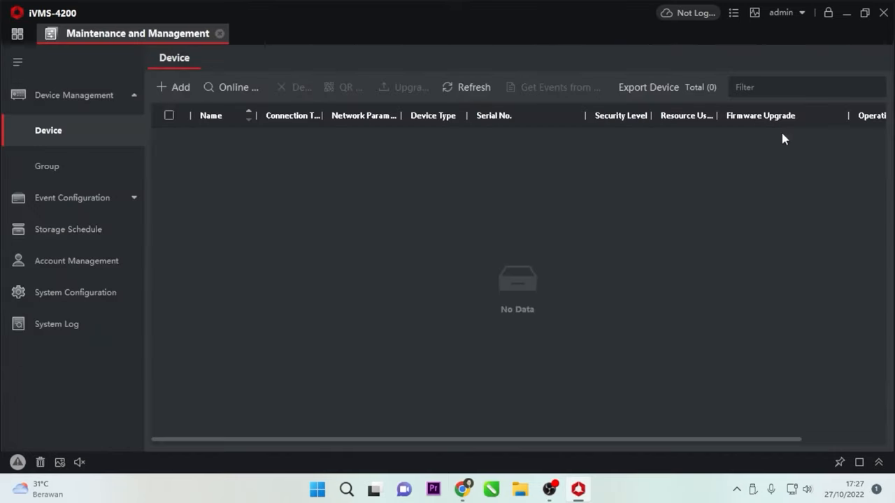
{"action": "mouse_move", "coordinate": [435, 172]}
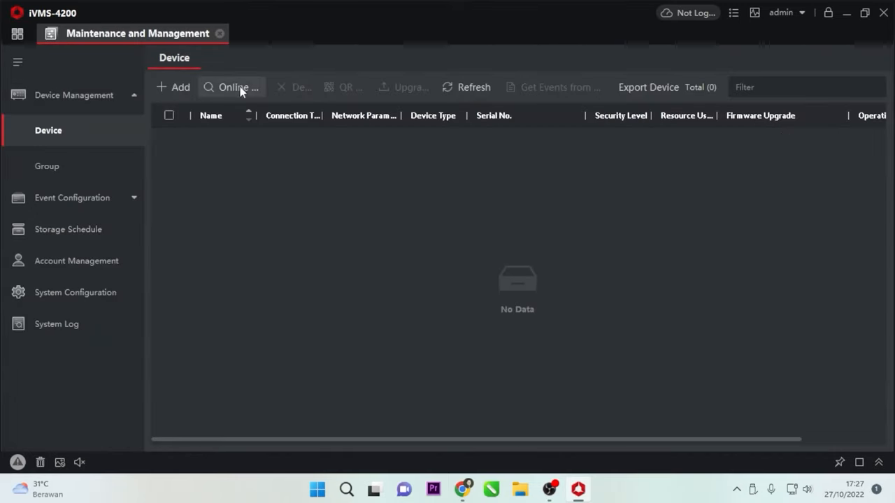
{"action": "left_click", "coordinate": [233, 87]}
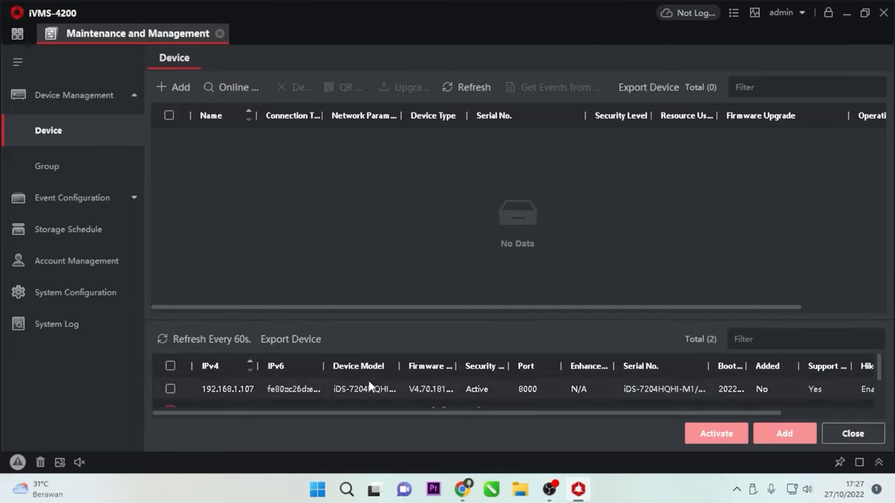
{"action": "left_click", "coordinate": [170, 389]}
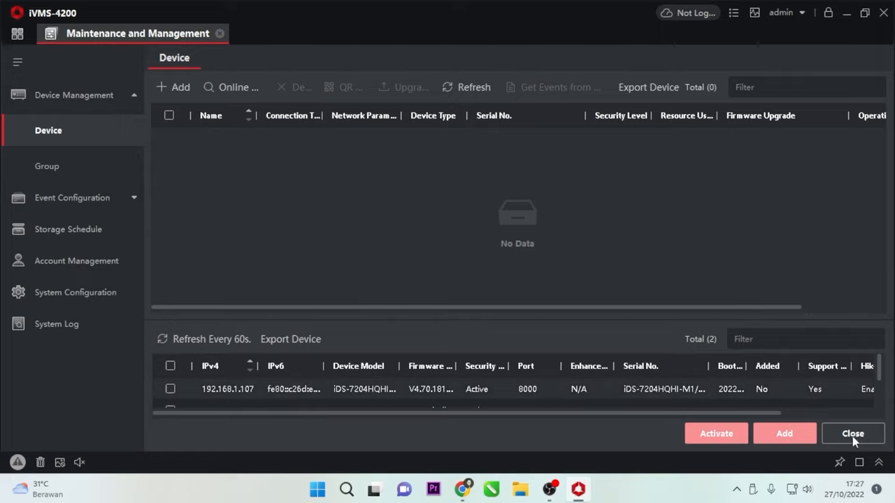
{"action": "left_click", "coordinate": [852, 433]}
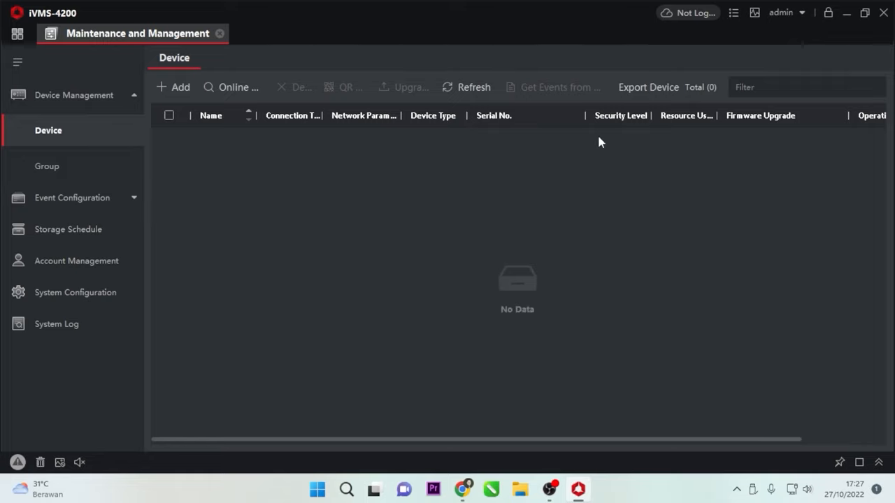
Step: Log in to Hik-Connect with the account and password from Not Logged In
{"action": "left_click", "coordinate": [692, 13]}
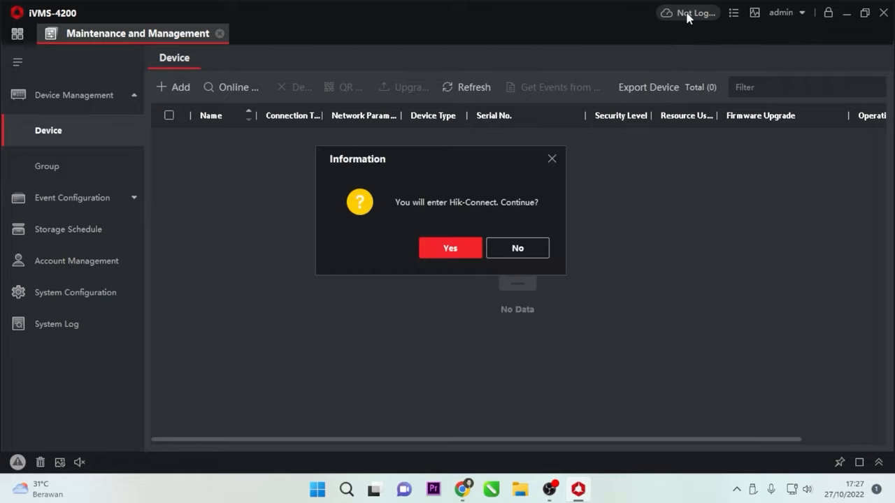
{"action": "mouse_move", "coordinate": [461, 264]}
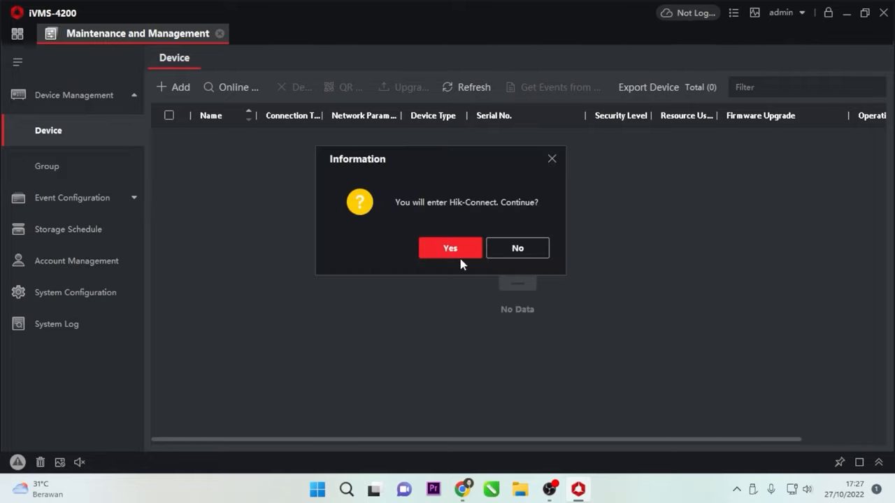
{"action": "left_click", "coordinate": [449, 247]}
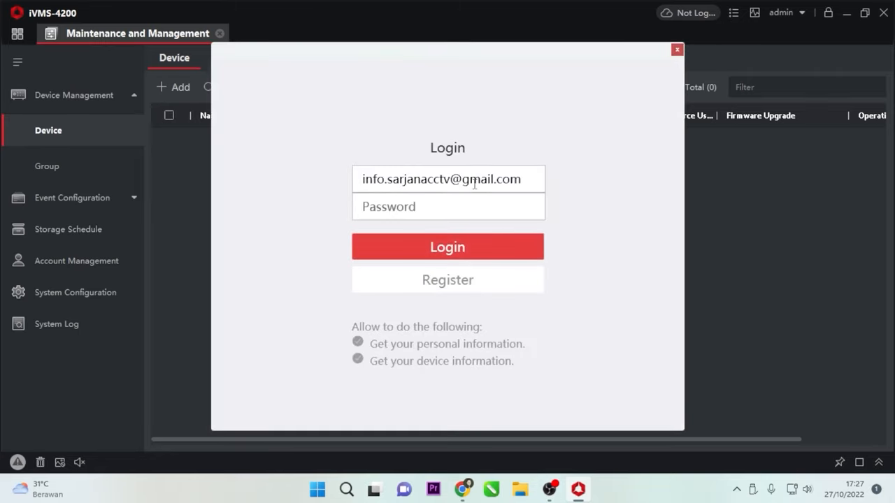
{"action": "left_click", "coordinate": [447, 206]}
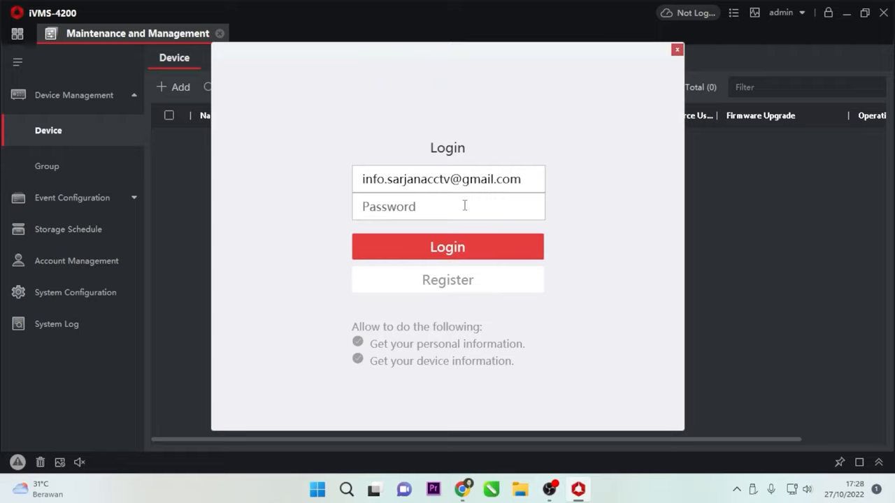
{"action": "left_click", "coordinate": [447, 206]}
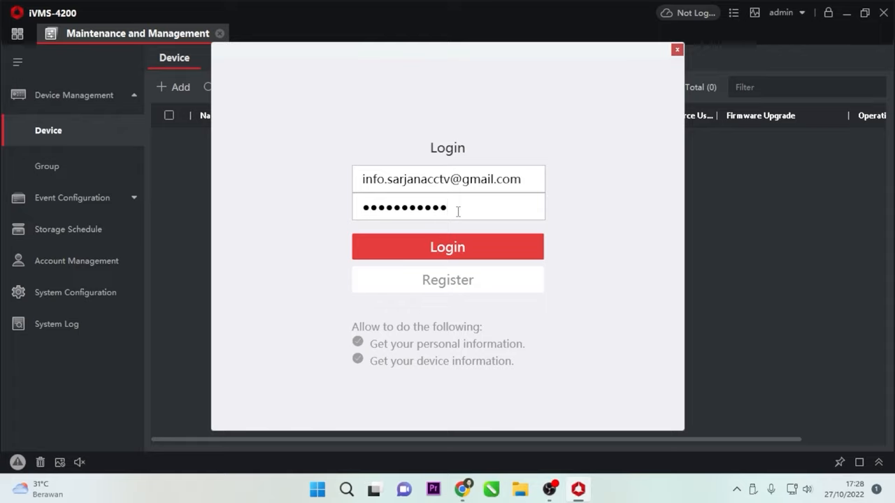
{"action": "left_click", "coordinate": [447, 246]}
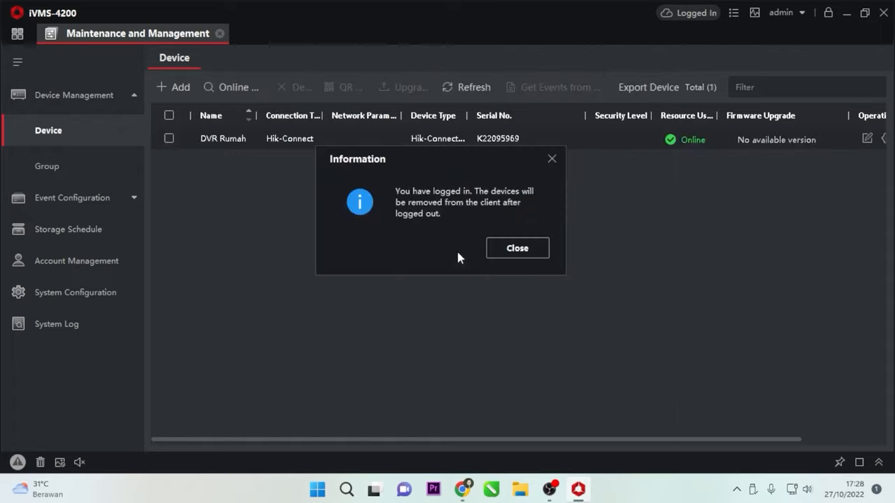
Step: Close the Hik-Connect logged-in Information dialog
{"action": "left_click", "coordinate": [517, 247]}
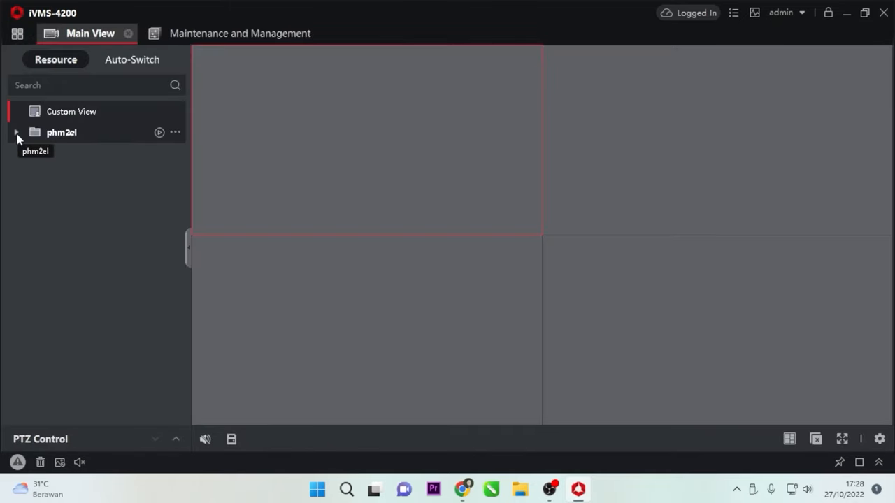
Step: Expand phm2el and double-click Camera 01_DVR Rumah to start its live video
{"action": "left_click", "coordinate": [15, 132]}
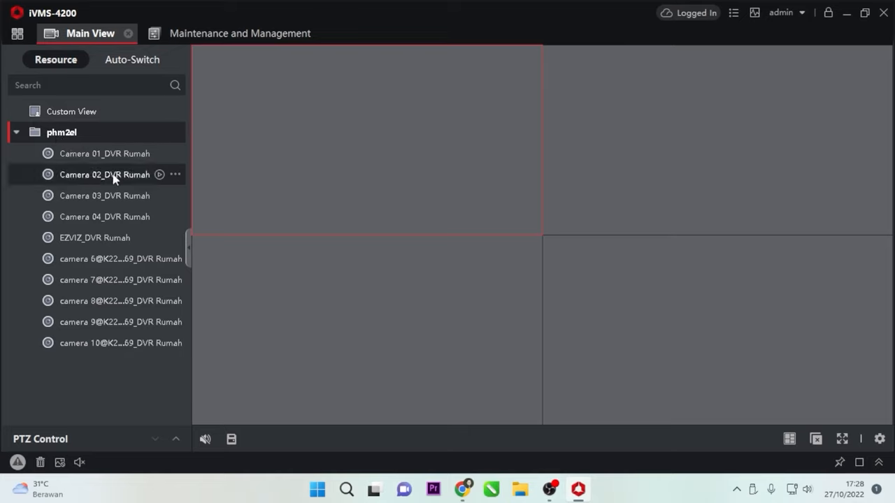
{"action": "left_click", "coordinate": [104, 153]}
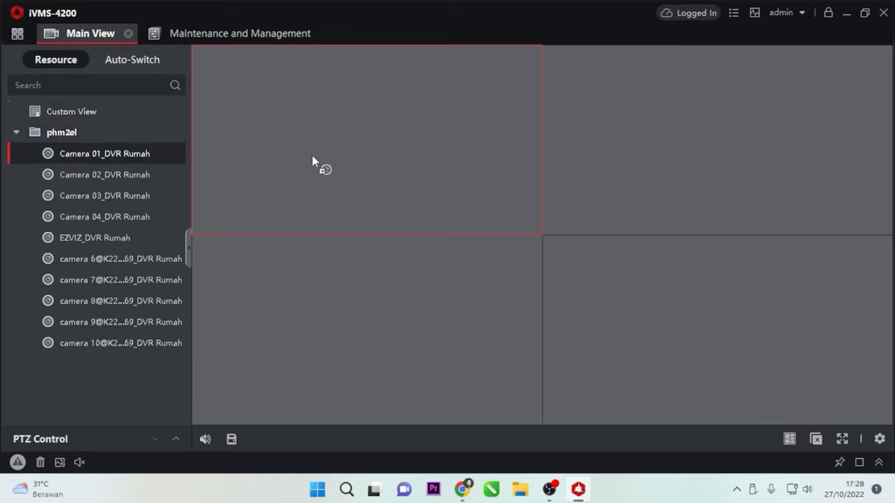
{"action": "double_click", "coordinate": [104, 153]}
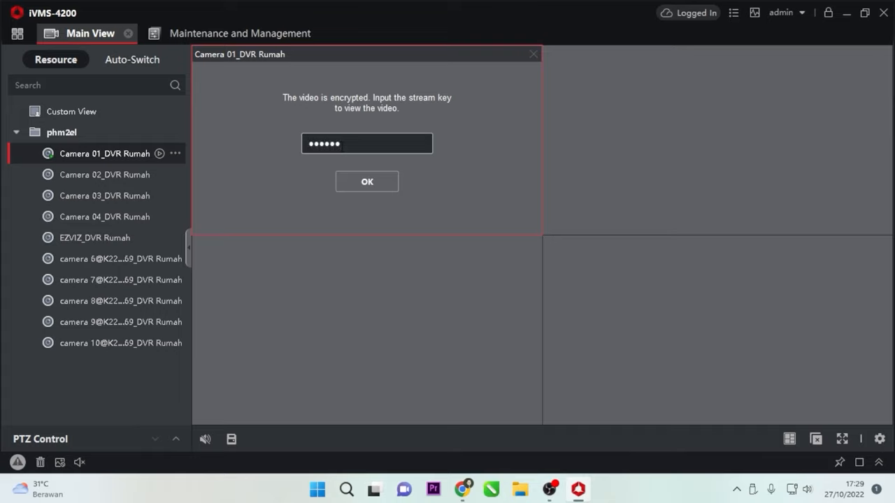
Step: Confirm Camera 01's stream key and select the EZVIZ_DVR Rumah entry
{"action": "left_click", "coordinate": [366, 181]}
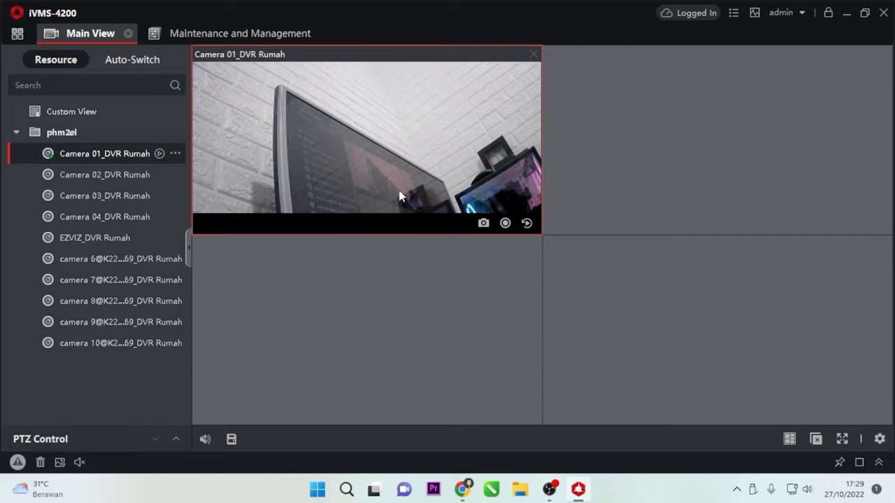
{"action": "left_click", "coordinate": [94, 237]}
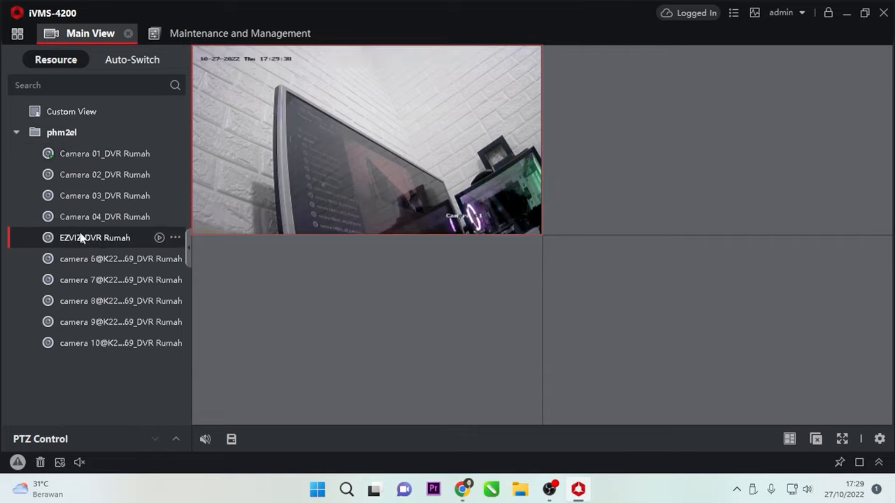